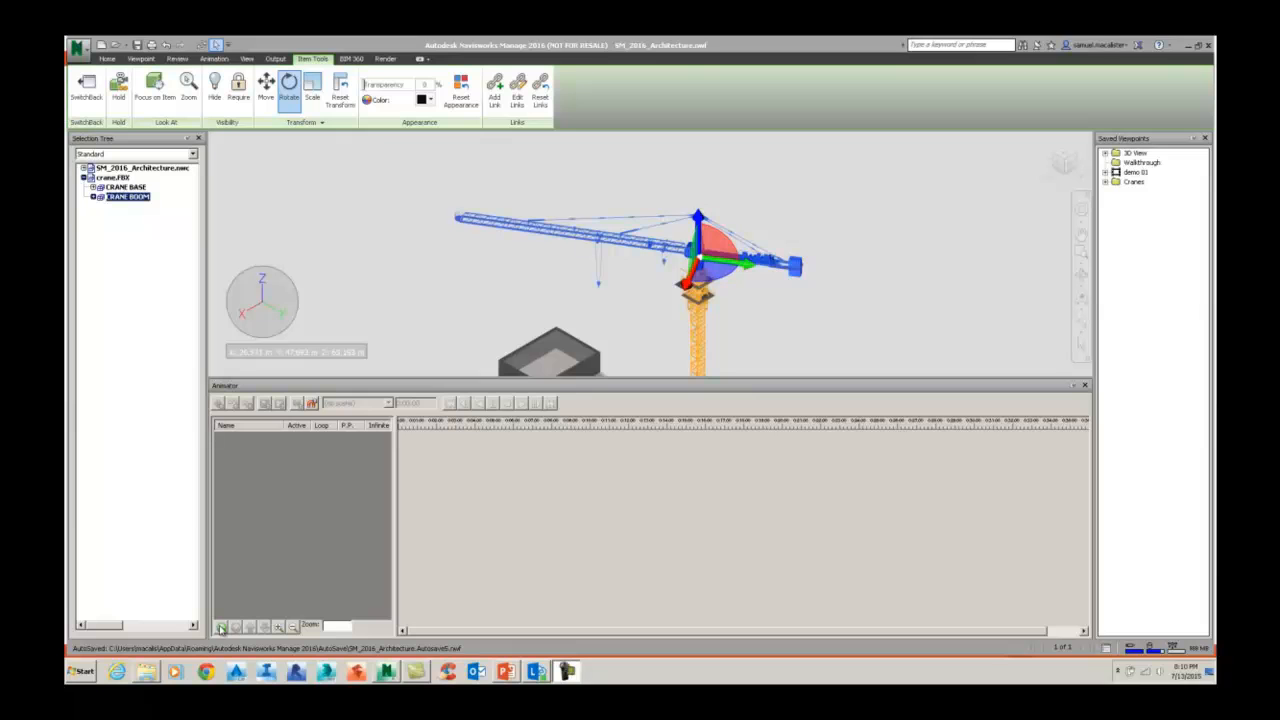
# Add a new Animator scene with an animation set from the selected crane boom, naming it 'crat'.
pyautogui.click(220, 628)
pyautogui.write('crane rotate')
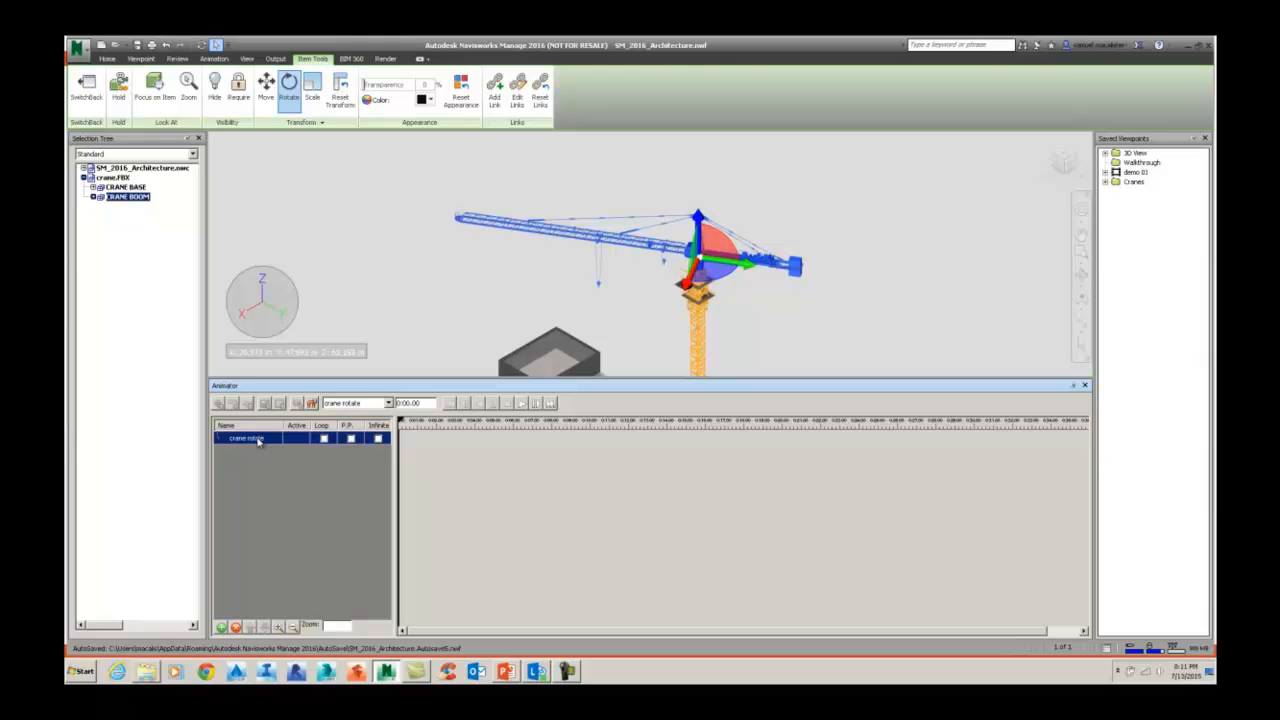
pyautogui.rightClick(246, 438)
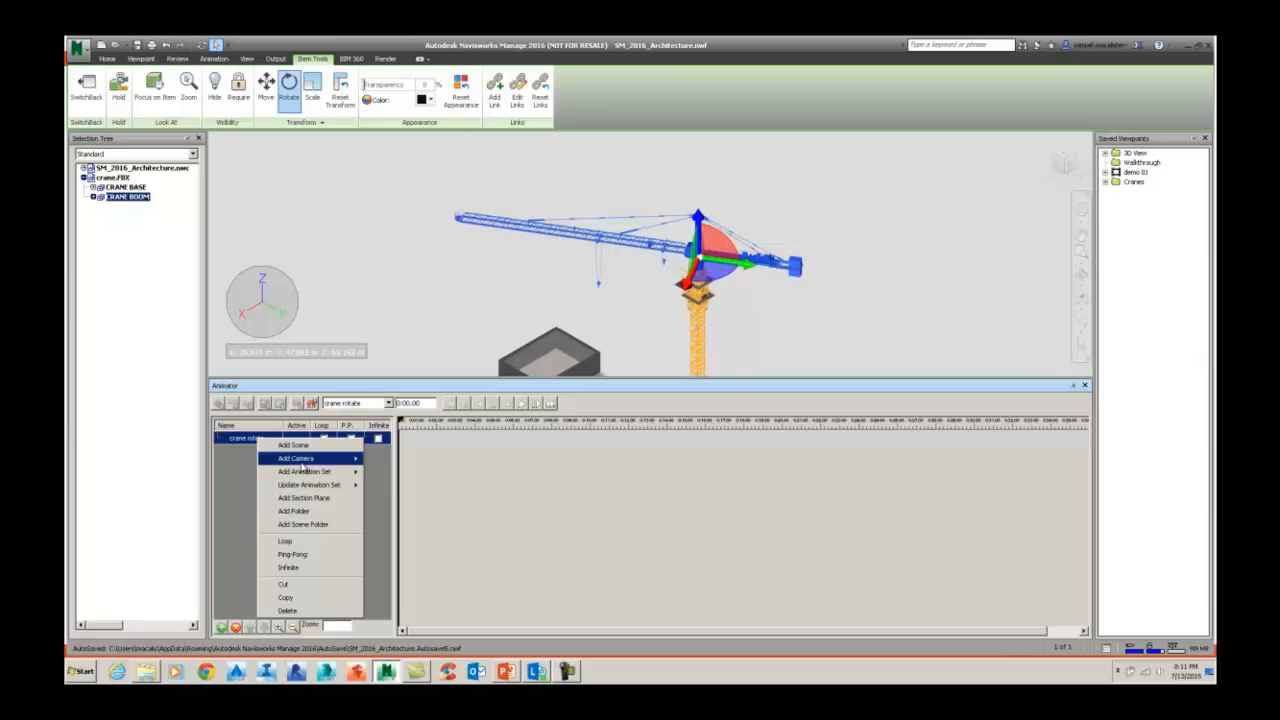
pyautogui.click(304, 472)
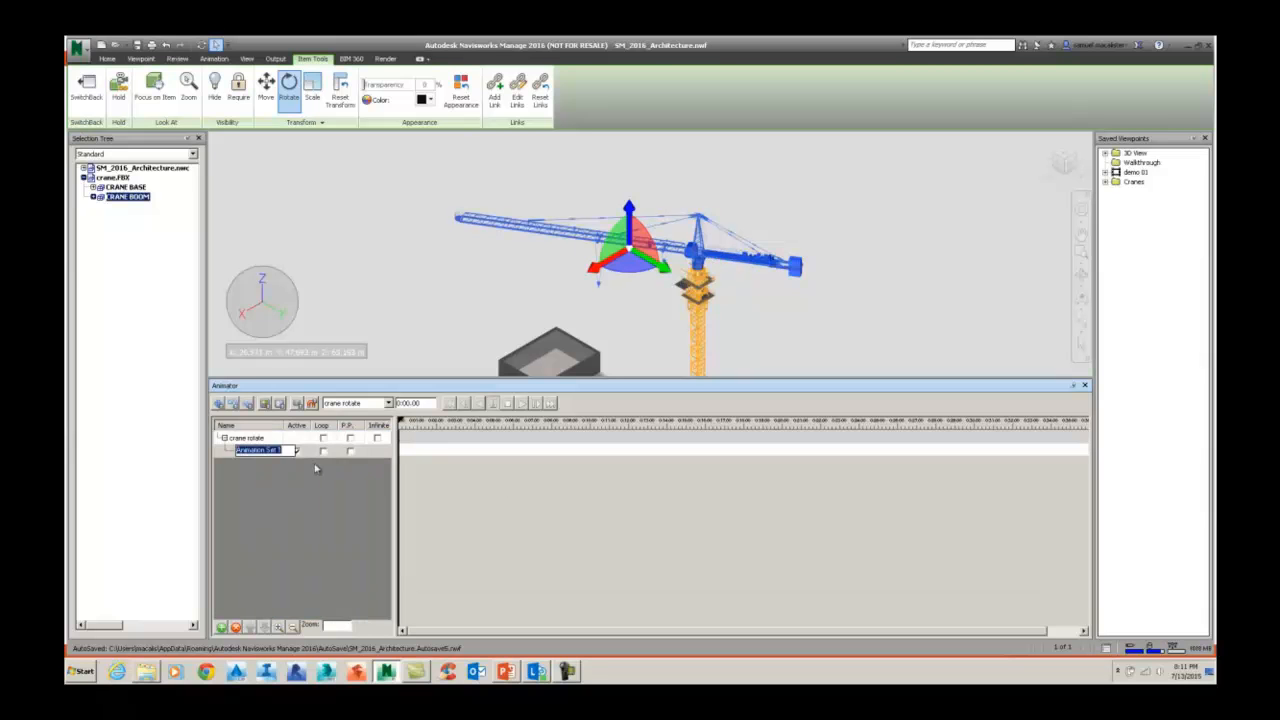
pyautogui.write('crat')
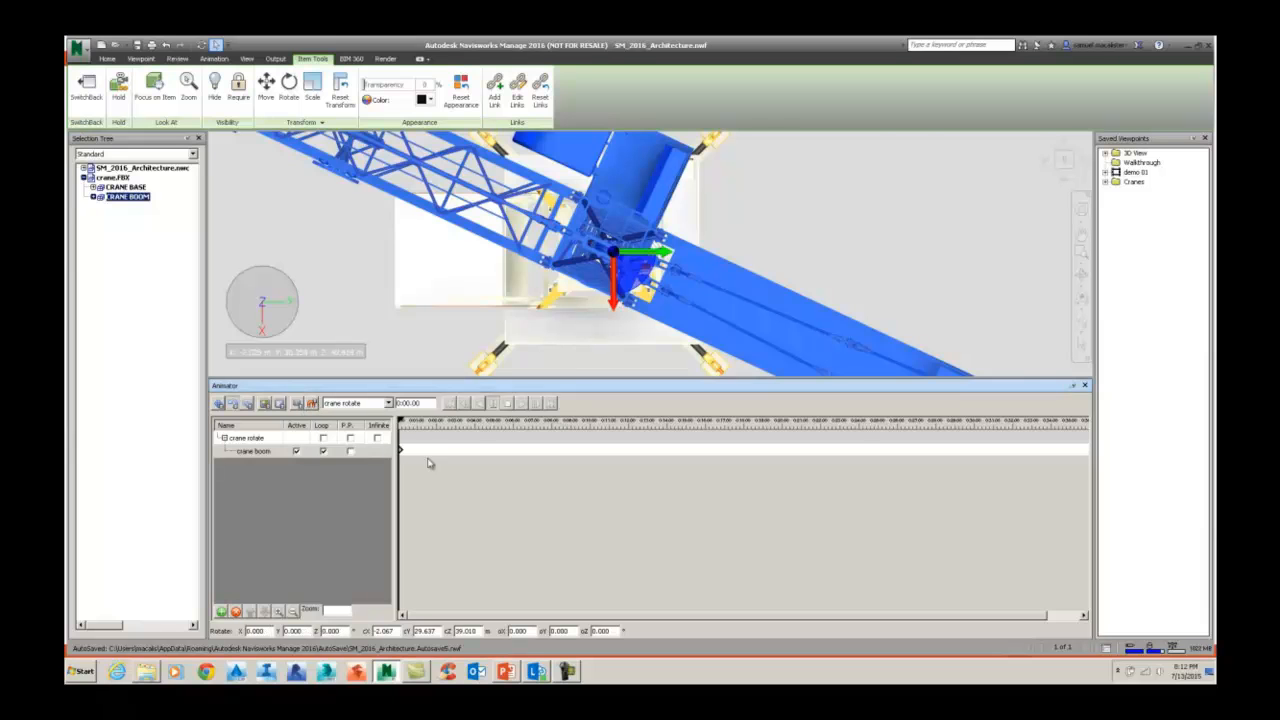
# Select the scene's current time value to enter a new timeline time.
pyautogui.click(410, 404)
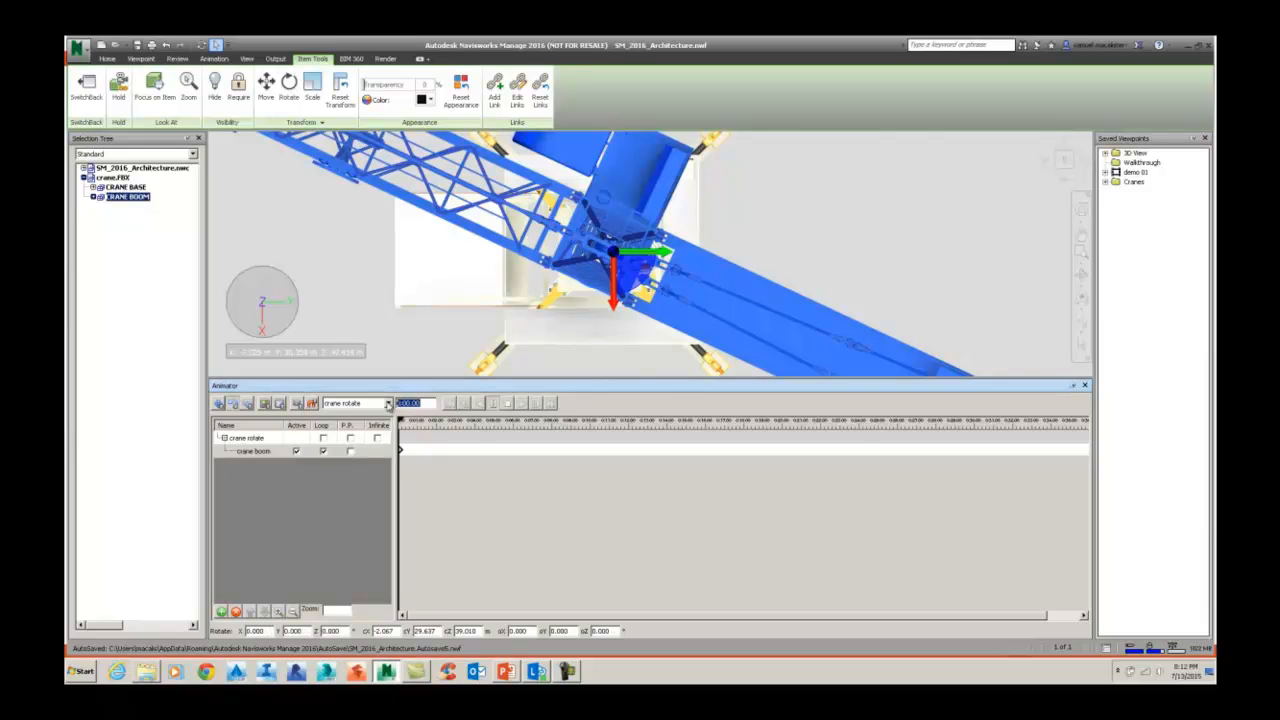